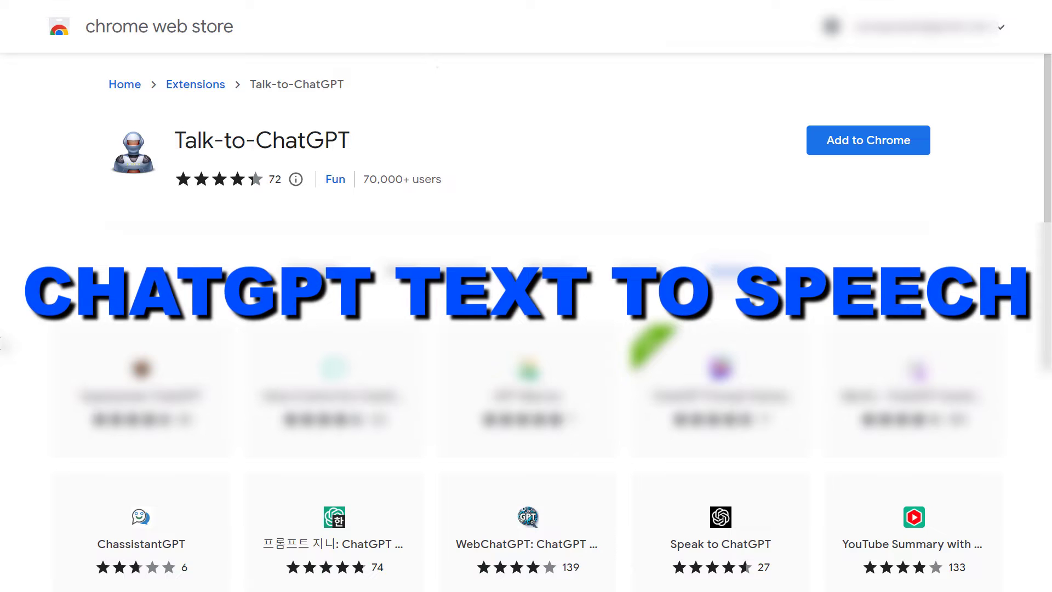
Add the Talk-to-ChatGPT extension from its store page and confirm the install.
{"action": "left_click", "coordinate": [729, 270]}
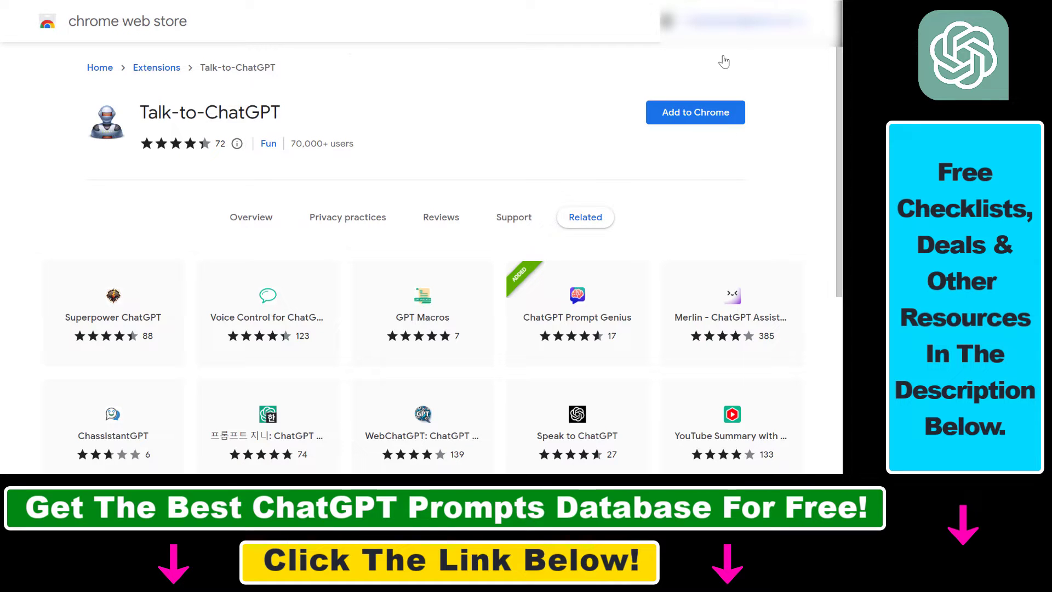
{"action": "left_click", "coordinate": [694, 111]}
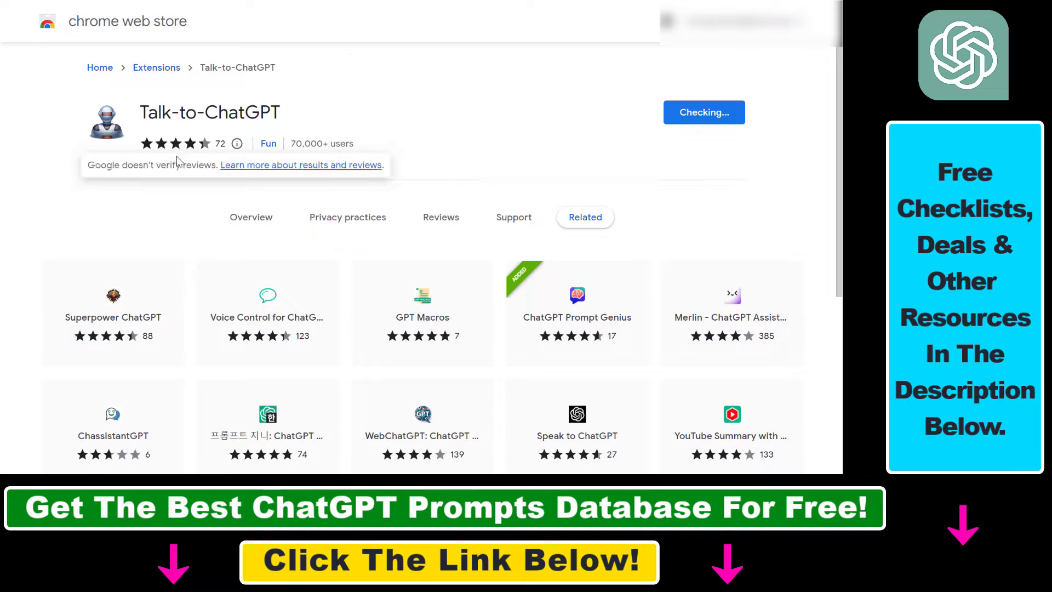
{"action": "left_click", "coordinate": [704, 112]}
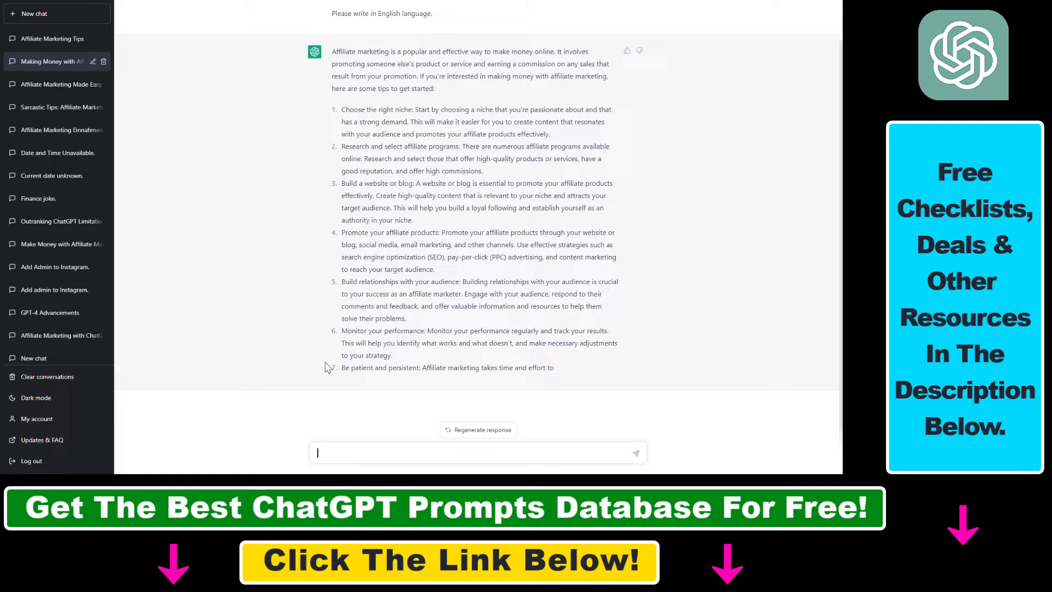
{"action": "scroll", "scroll_direction": "up", "scroll_amount": 3}
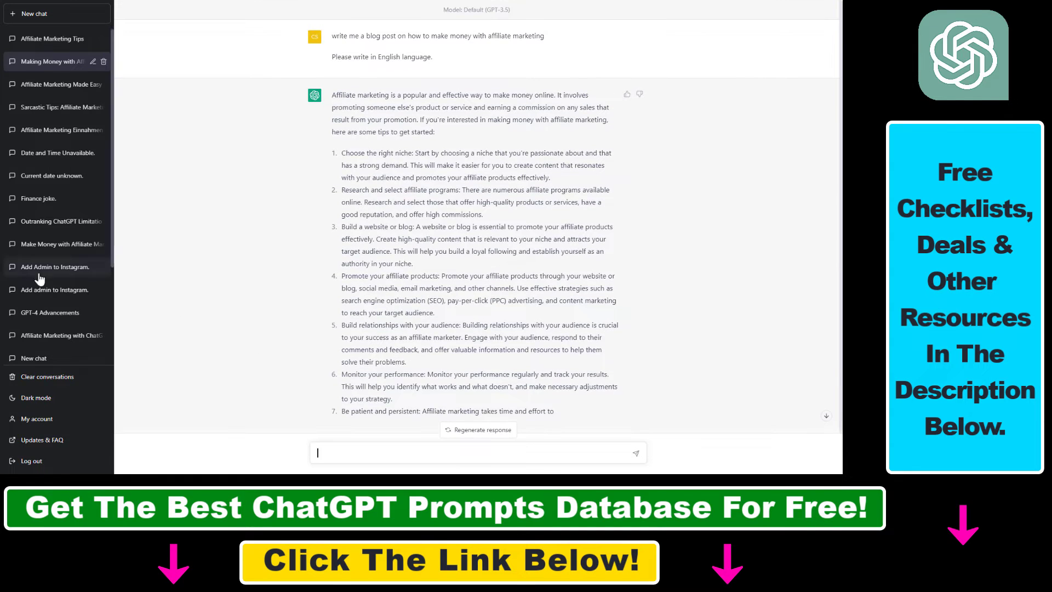
{"action": "mouse_move", "coordinate": [413, 348]}
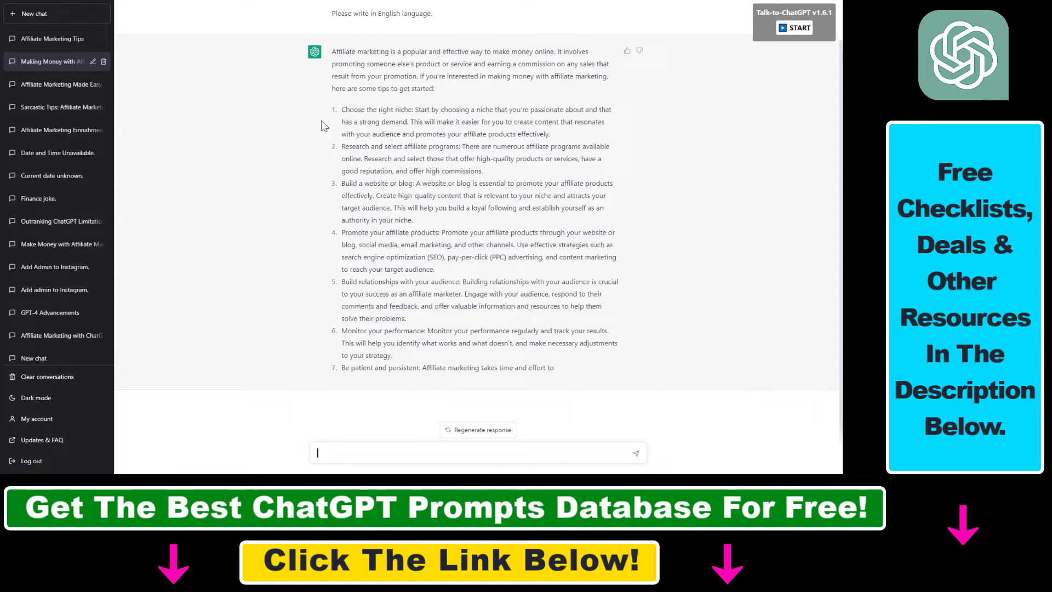
{"action": "mouse_move", "coordinate": [817, 63]}
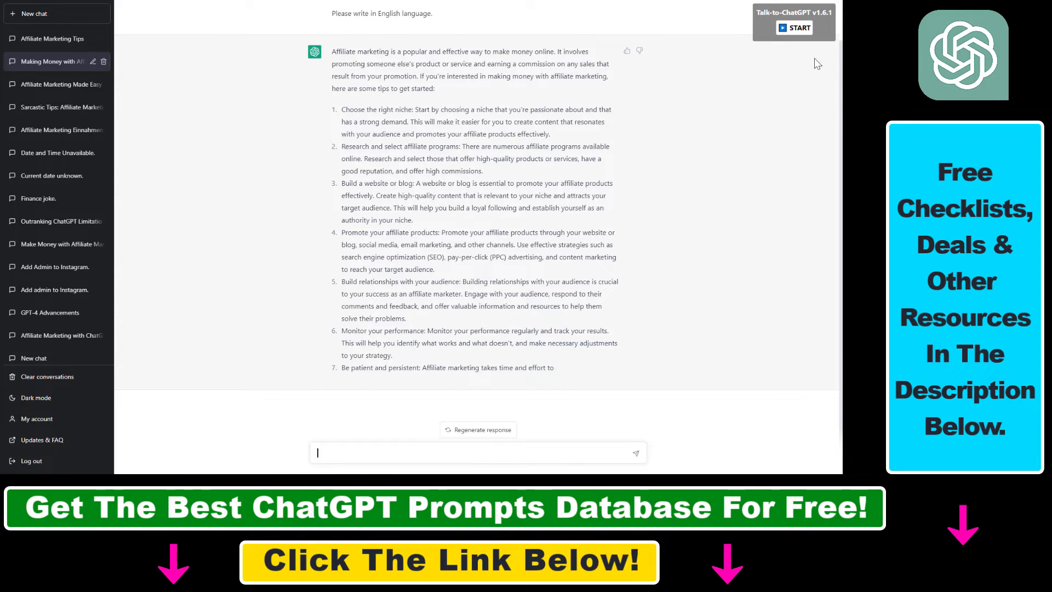
{"action": "left_click_drag", "start_coordinate": [330, 52], "coordinate": [512, 282]}
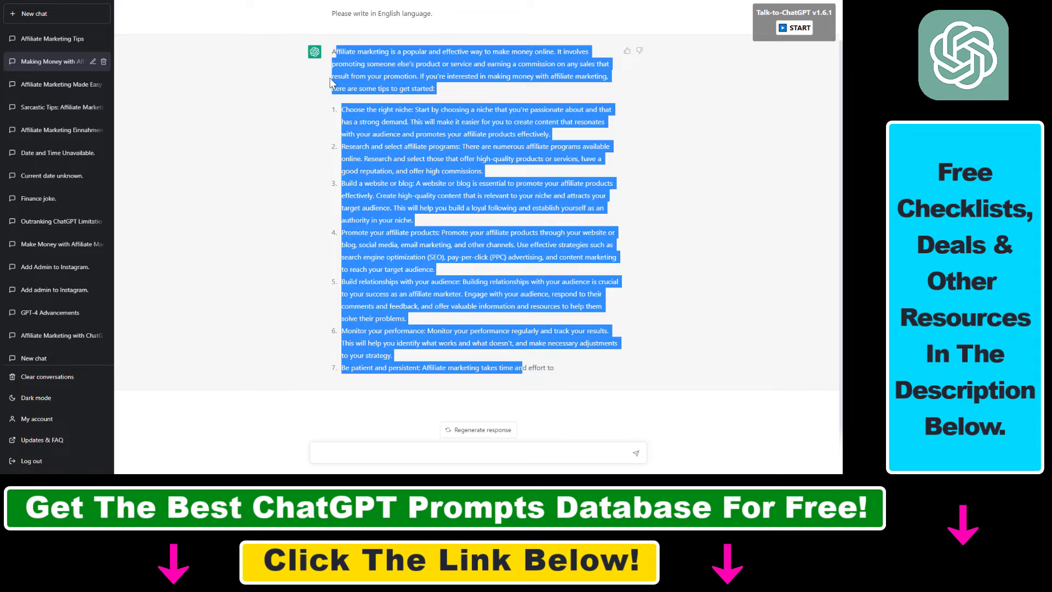
{"action": "left_click", "coordinate": [332, 70]}
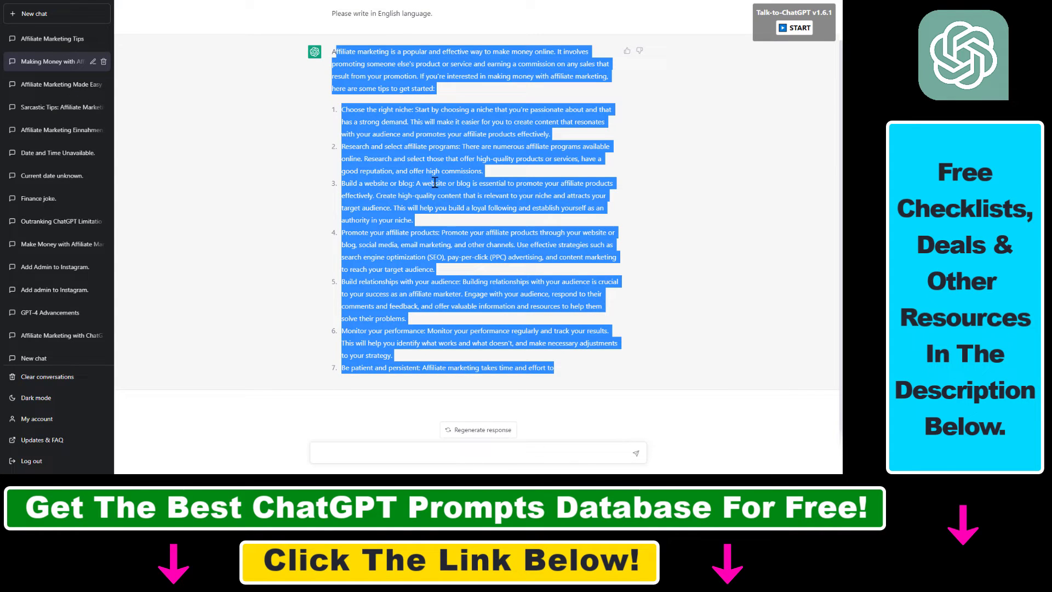
{"action": "mouse_move", "coordinate": [748, 59]}
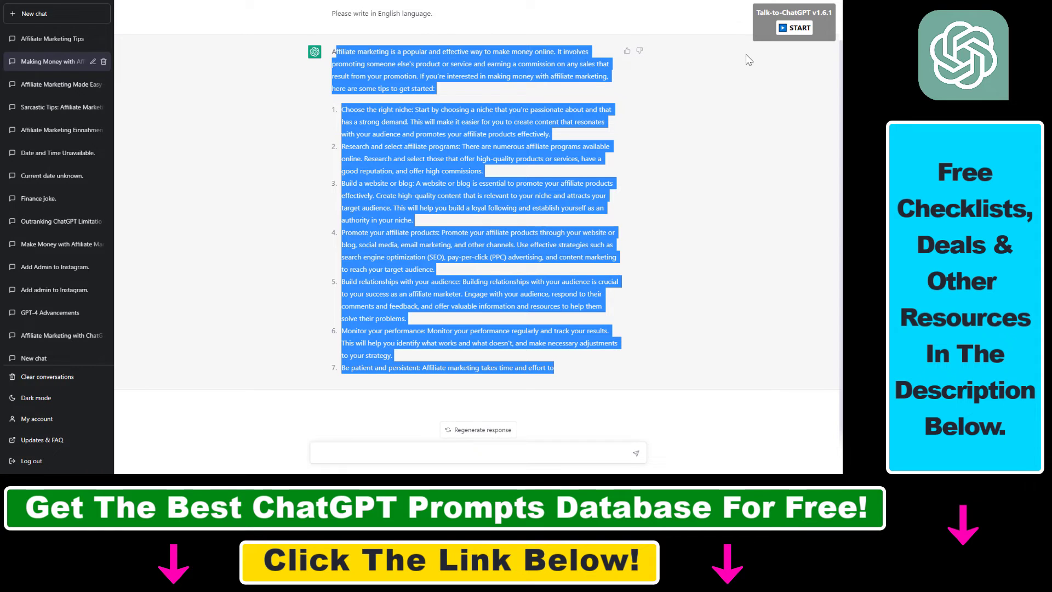
{"action": "left_click", "coordinate": [386, 108]}
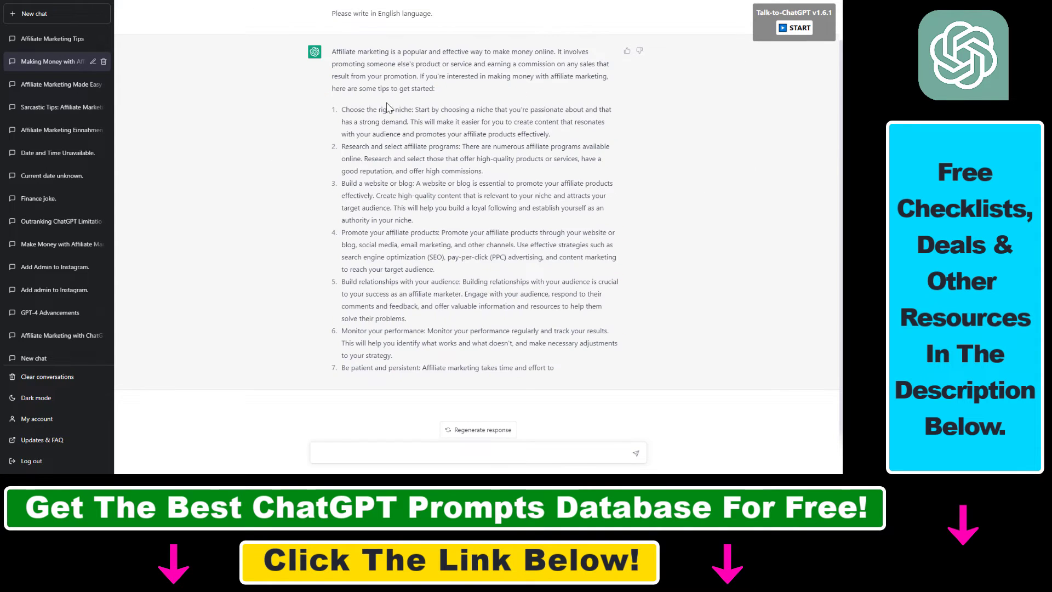
{"action": "mouse_move", "coordinate": [382, 198]}
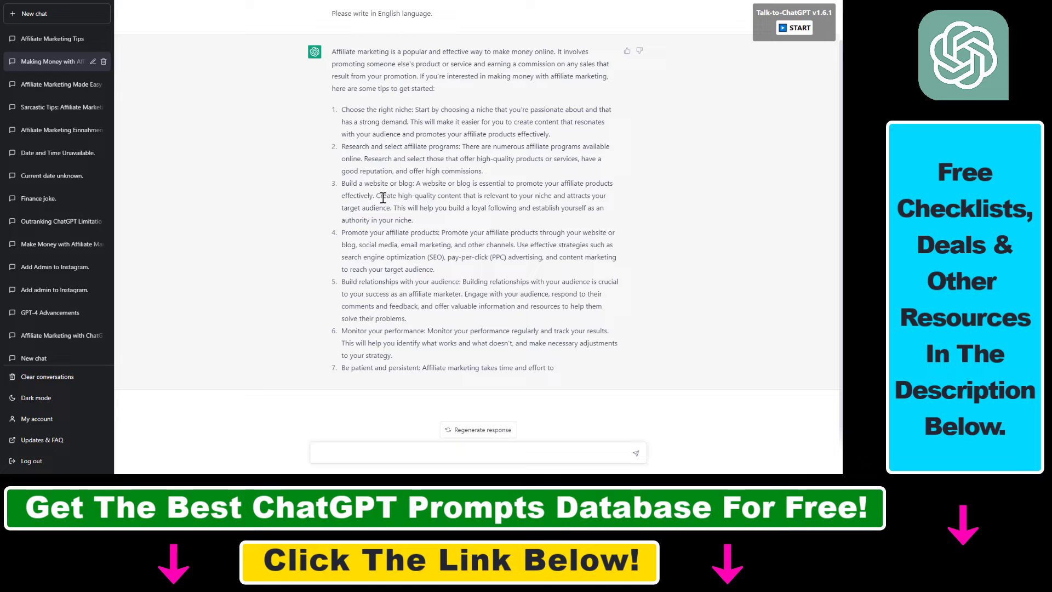
Start the Talk-to-ChatGPT widget reading the reply and bring up its speech settings.
{"action": "left_click", "coordinate": [794, 27]}
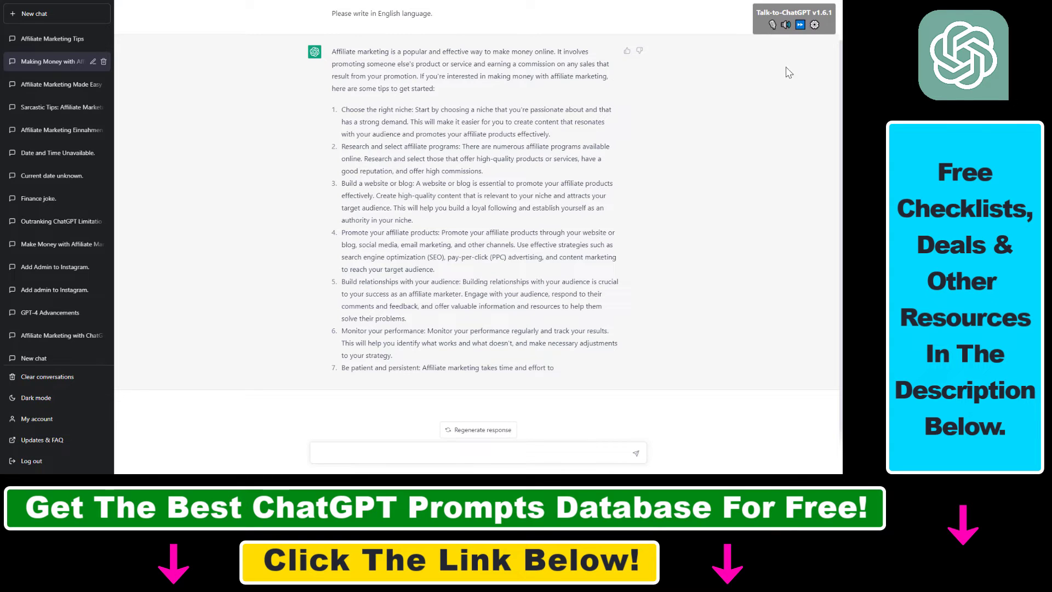
{"action": "double_click", "coordinate": [343, 51]}
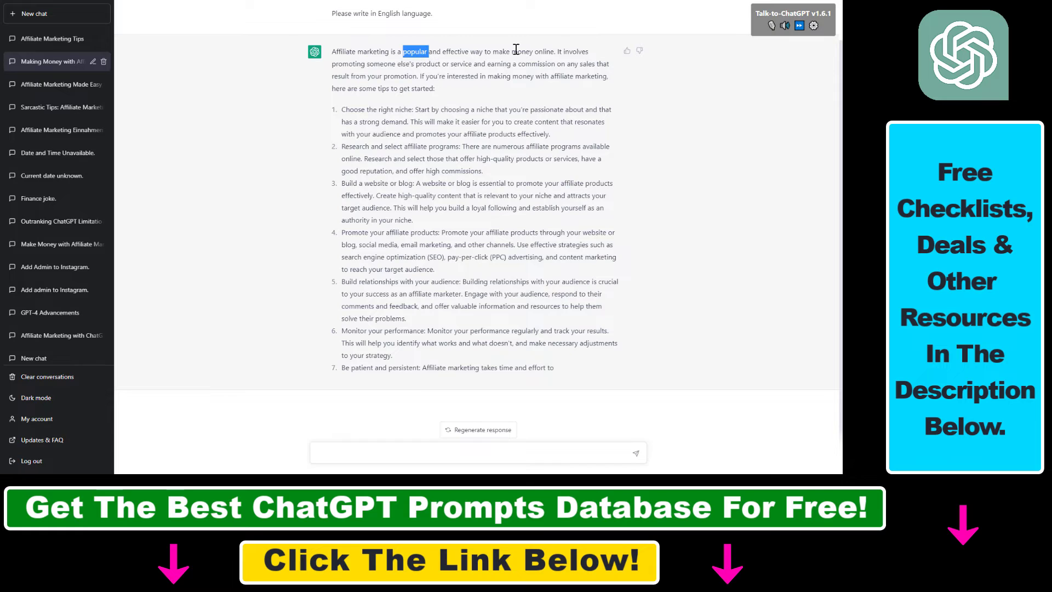
{"action": "mouse_move", "coordinate": [798, 25]}
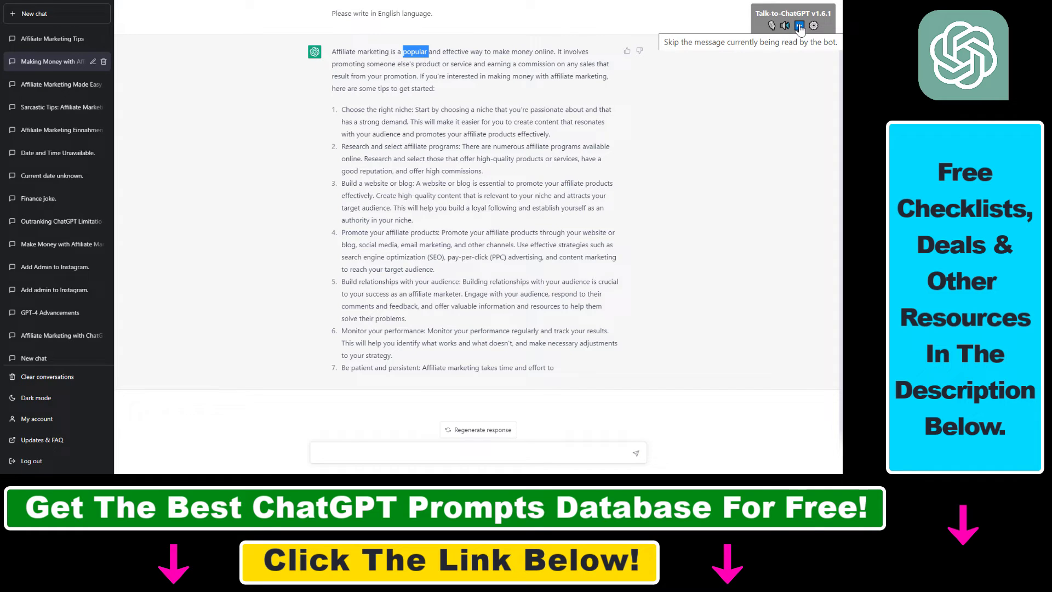
{"action": "left_click", "coordinate": [798, 26]}
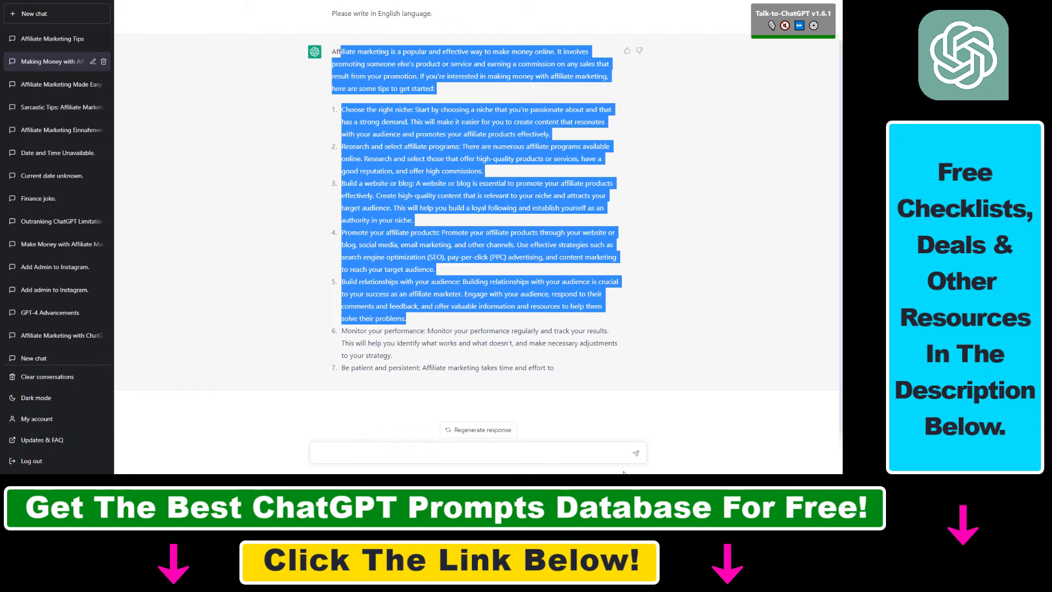
{"action": "left_click", "coordinate": [813, 25]}
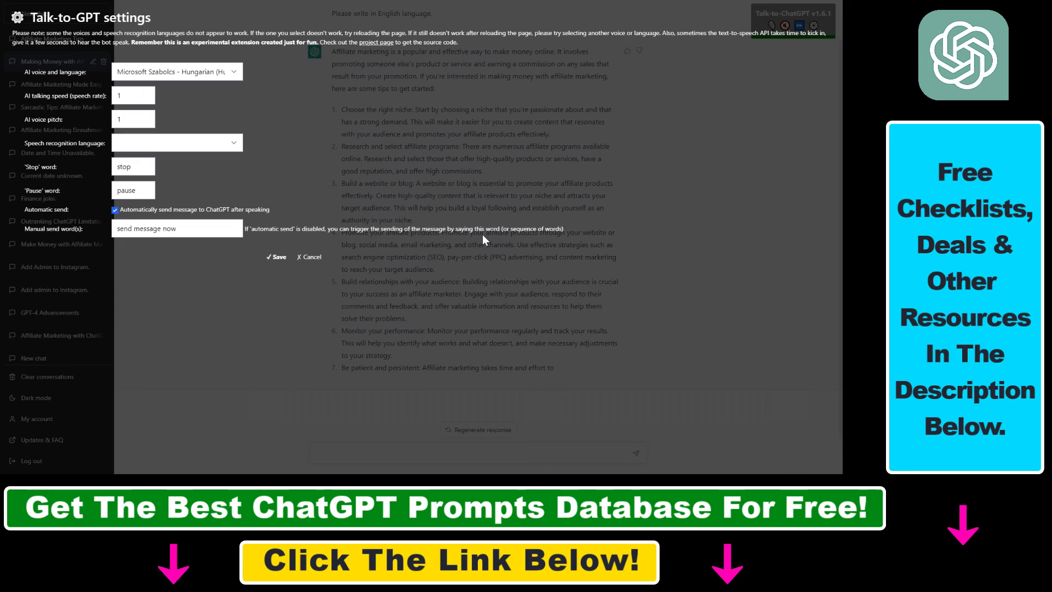
Set talking speed 1.2 and voice pitch 1.2, then save the settings.
{"action": "left_click", "coordinate": [177, 71]}
{"action": "type", "text": ".2"}
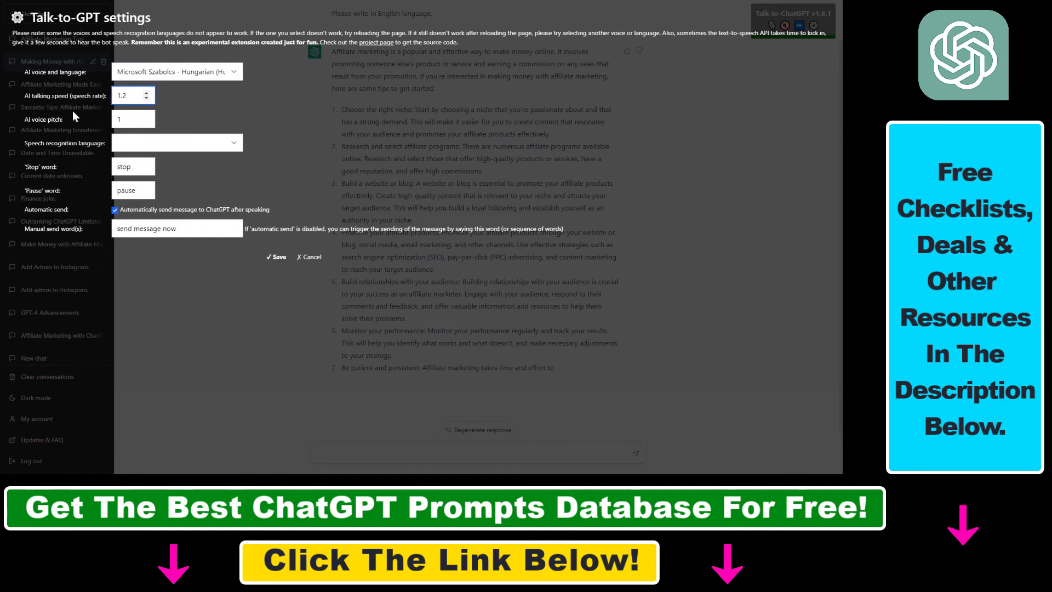
{"action": "left_click", "coordinate": [129, 118]}
{"action": "type", "text": ".2"}
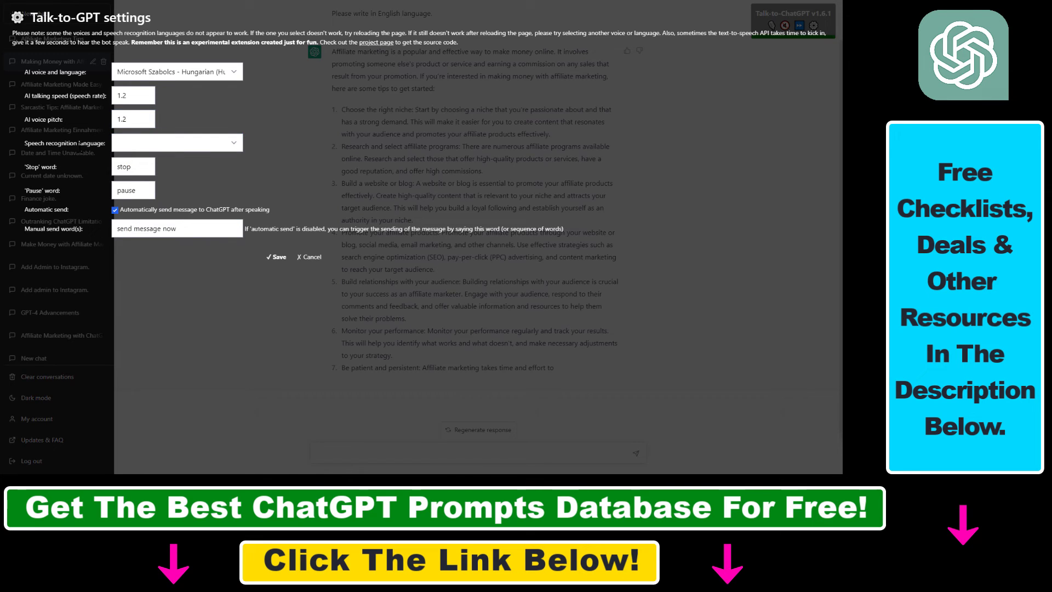
{"action": "mouse_move", "coordinate": [138, 271]}
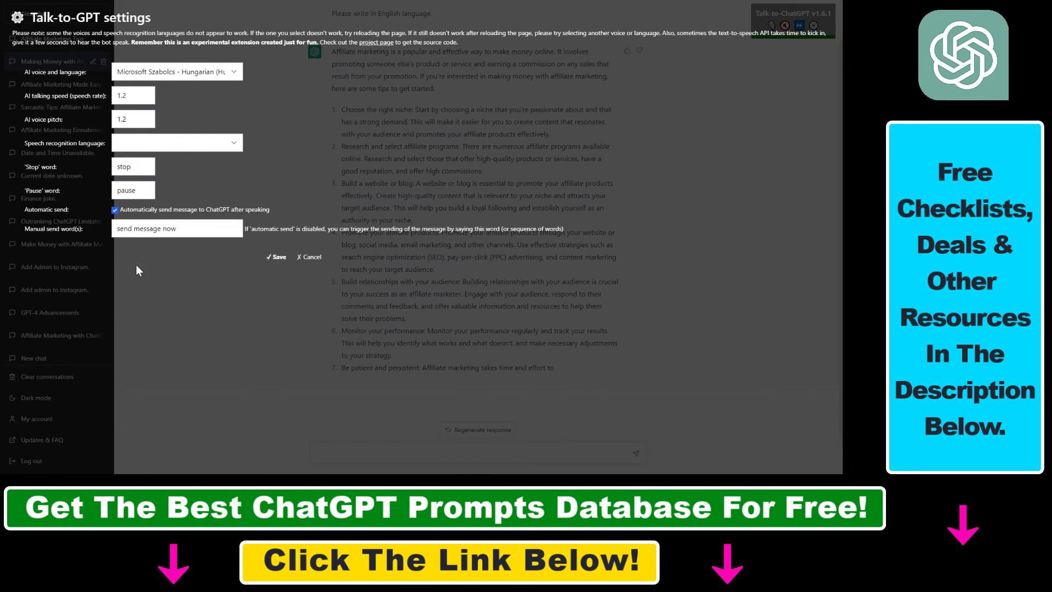
{"action": "left_click", "coordinate": [308, 256]}
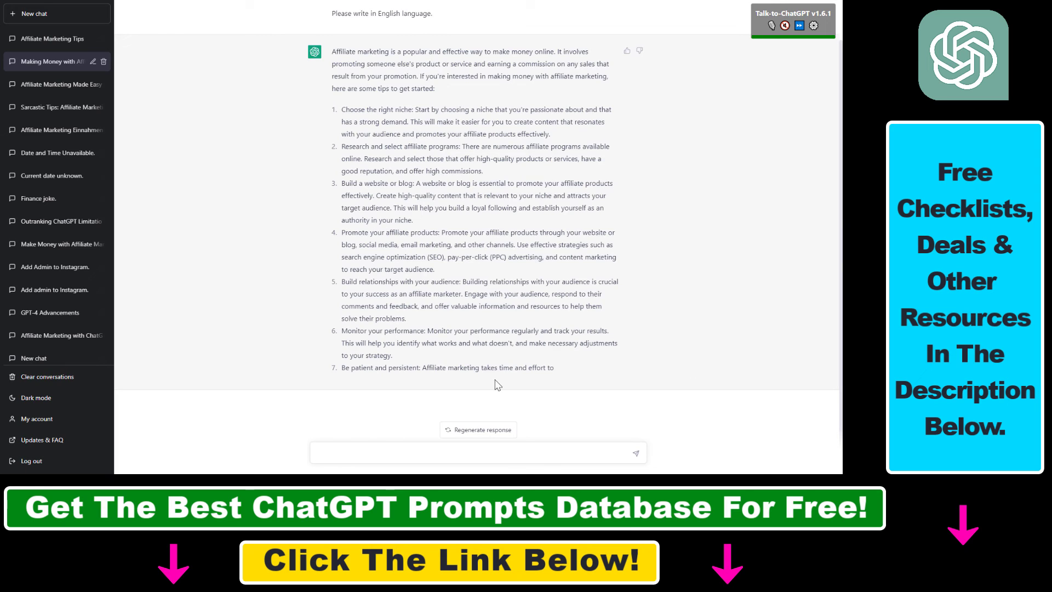
{"action": "mouse_move", "coordinate": [396, 304]}
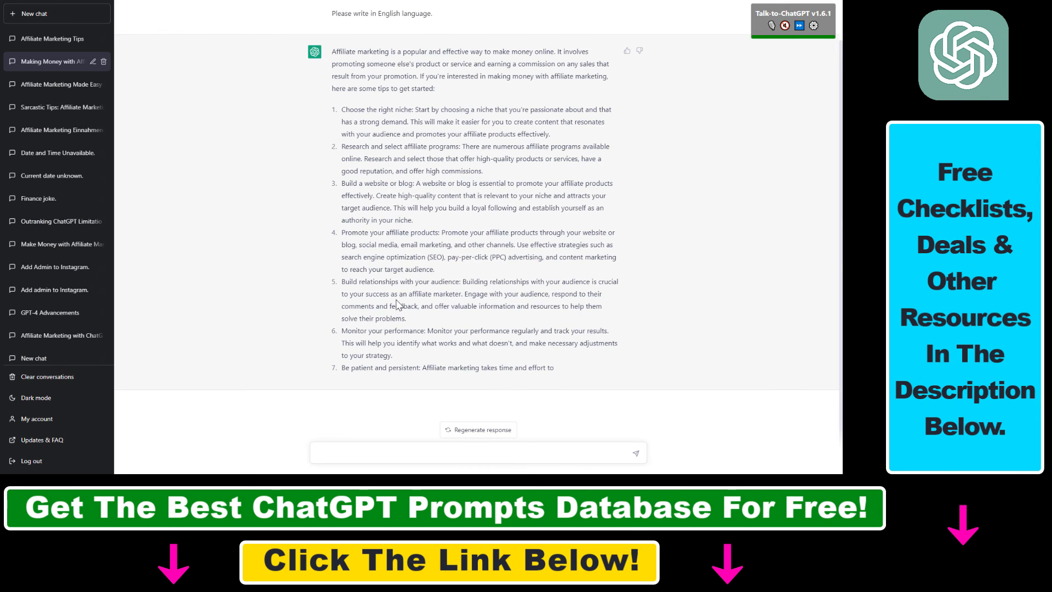